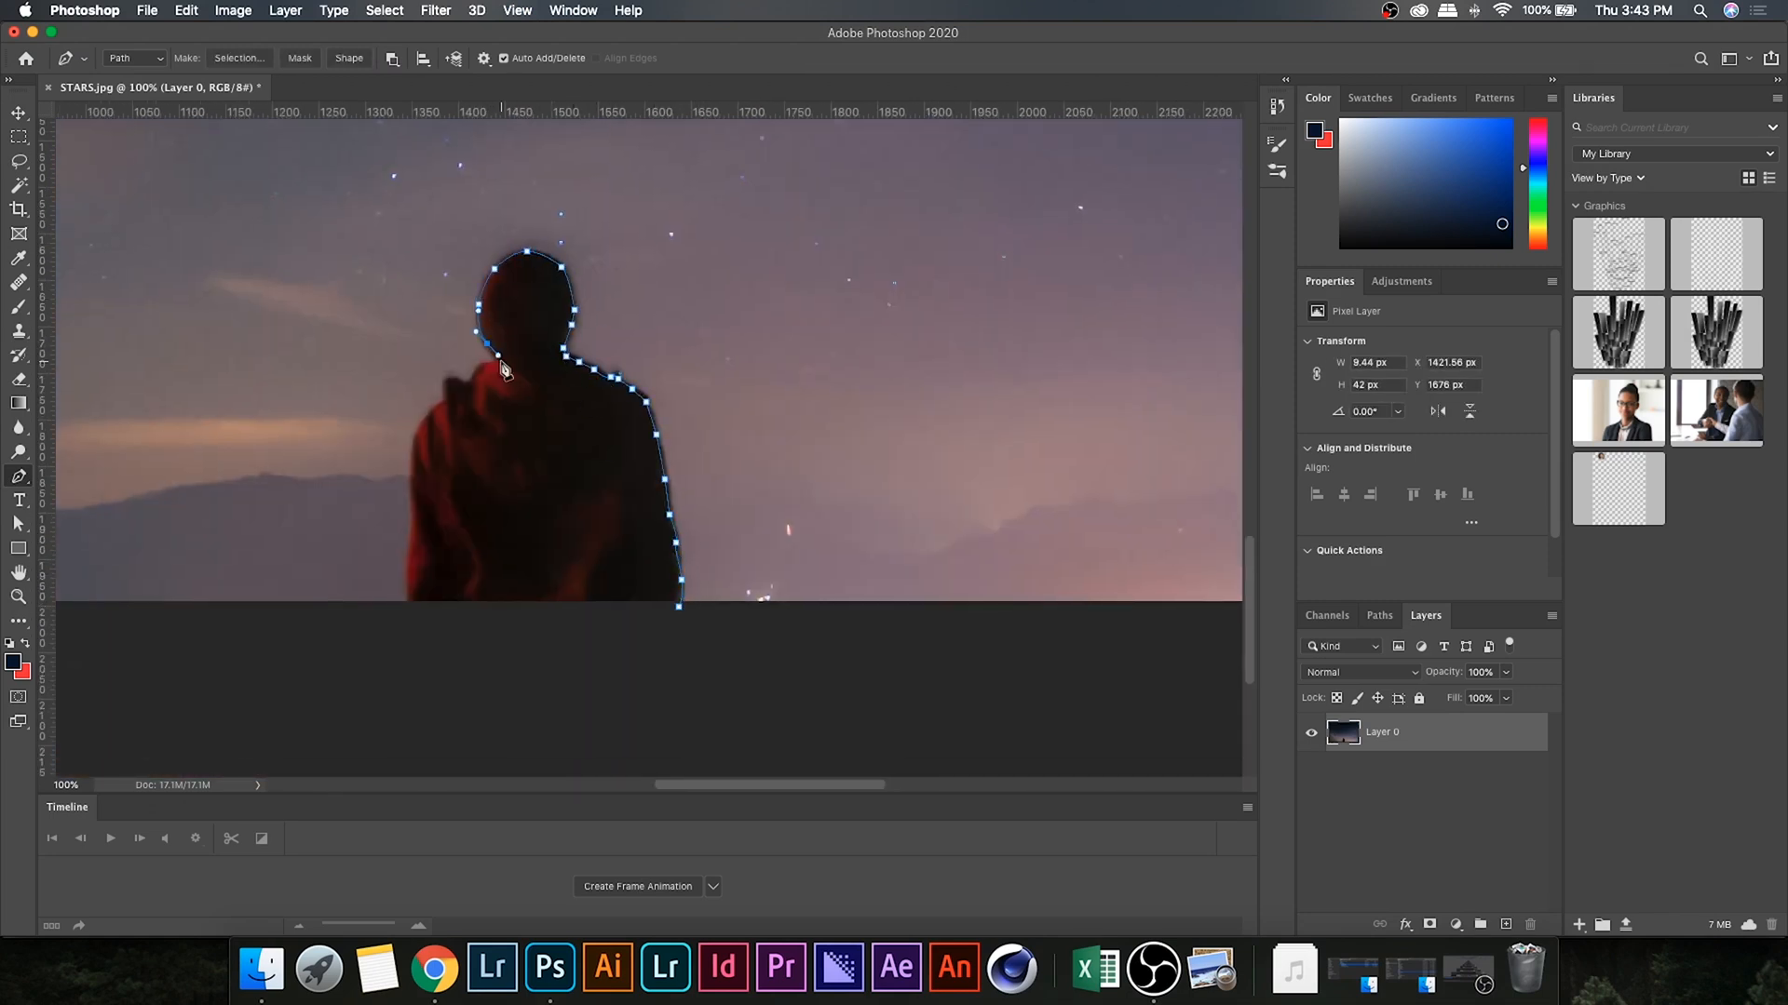
Step: Convert the traced path to a selection, copy the person to a new layer, and reload its selection
right_click(504, 371)
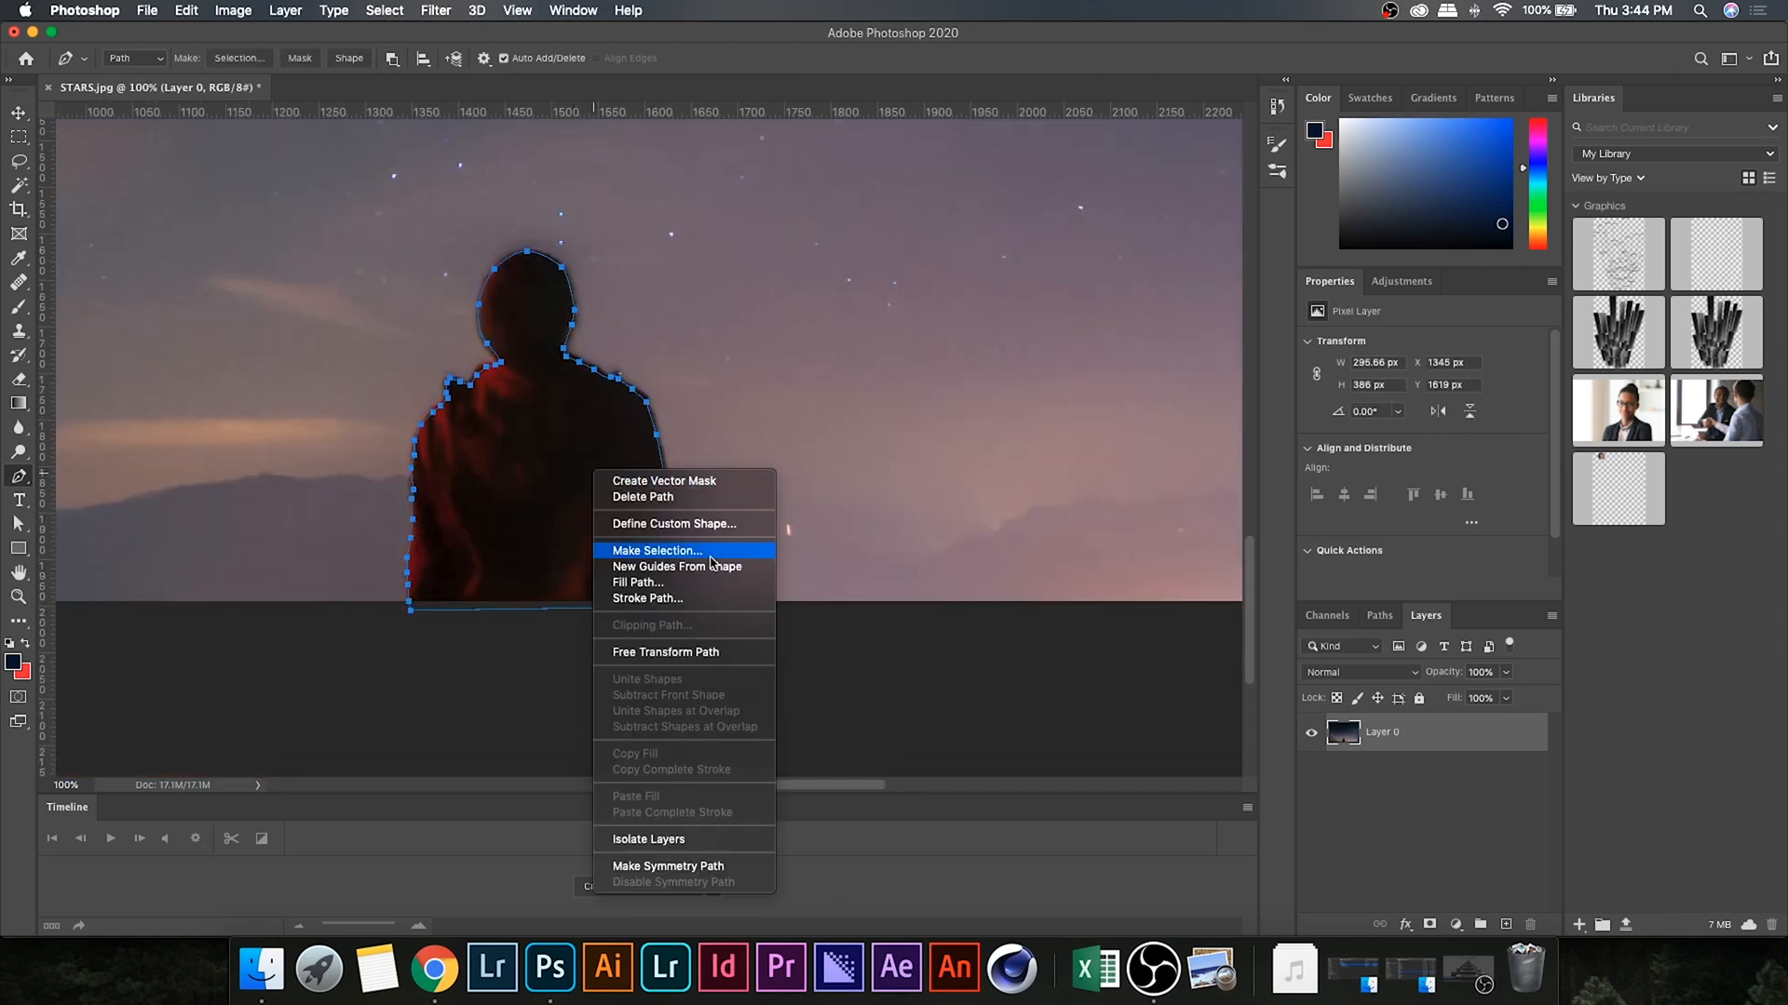
click(657, 550)
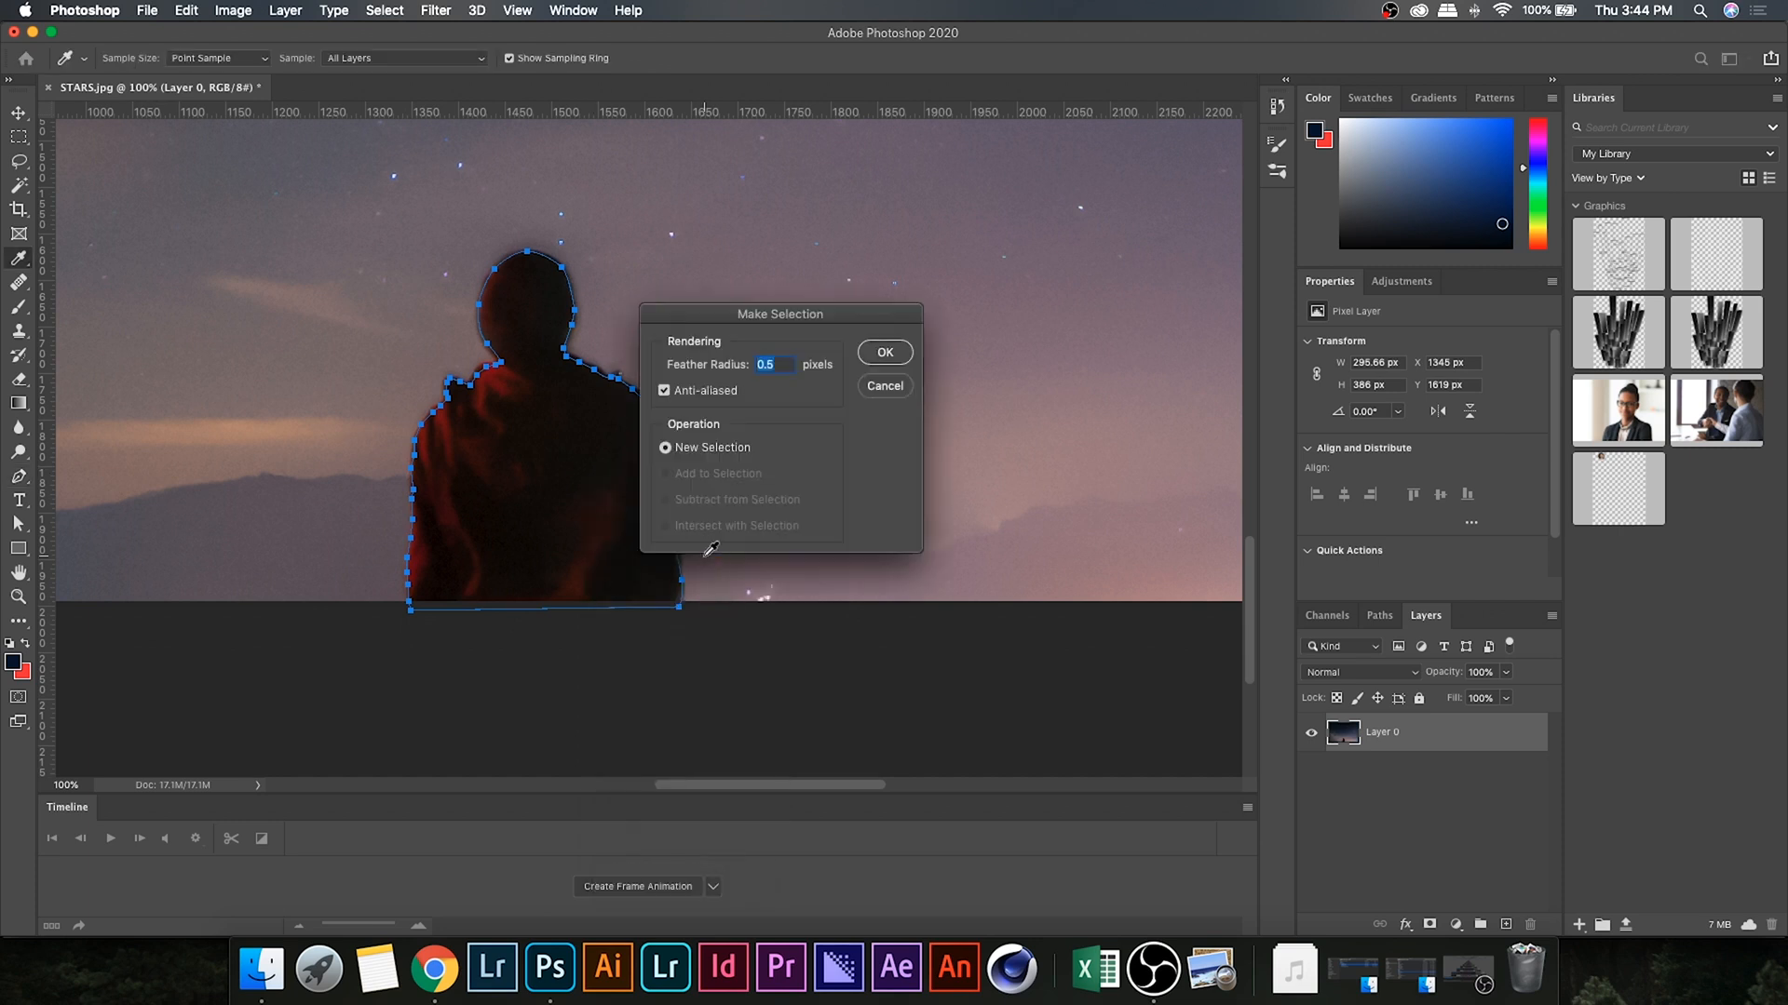
click(884, 351)
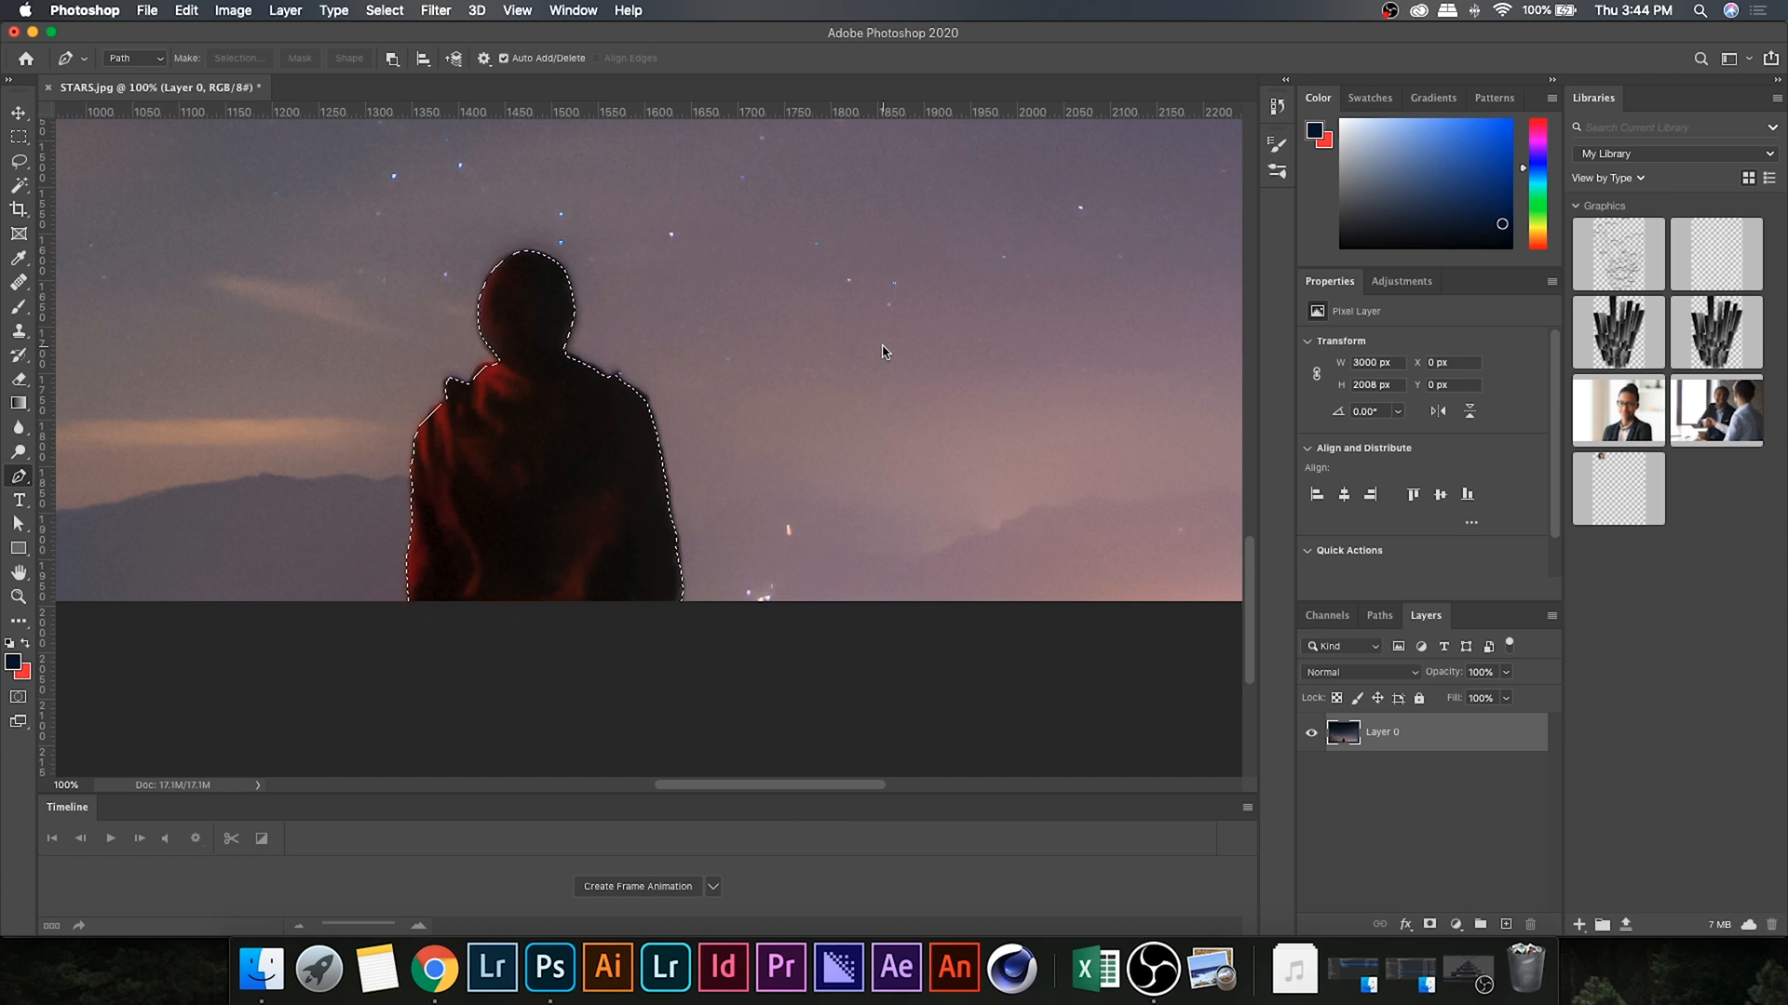
click(384, 11)
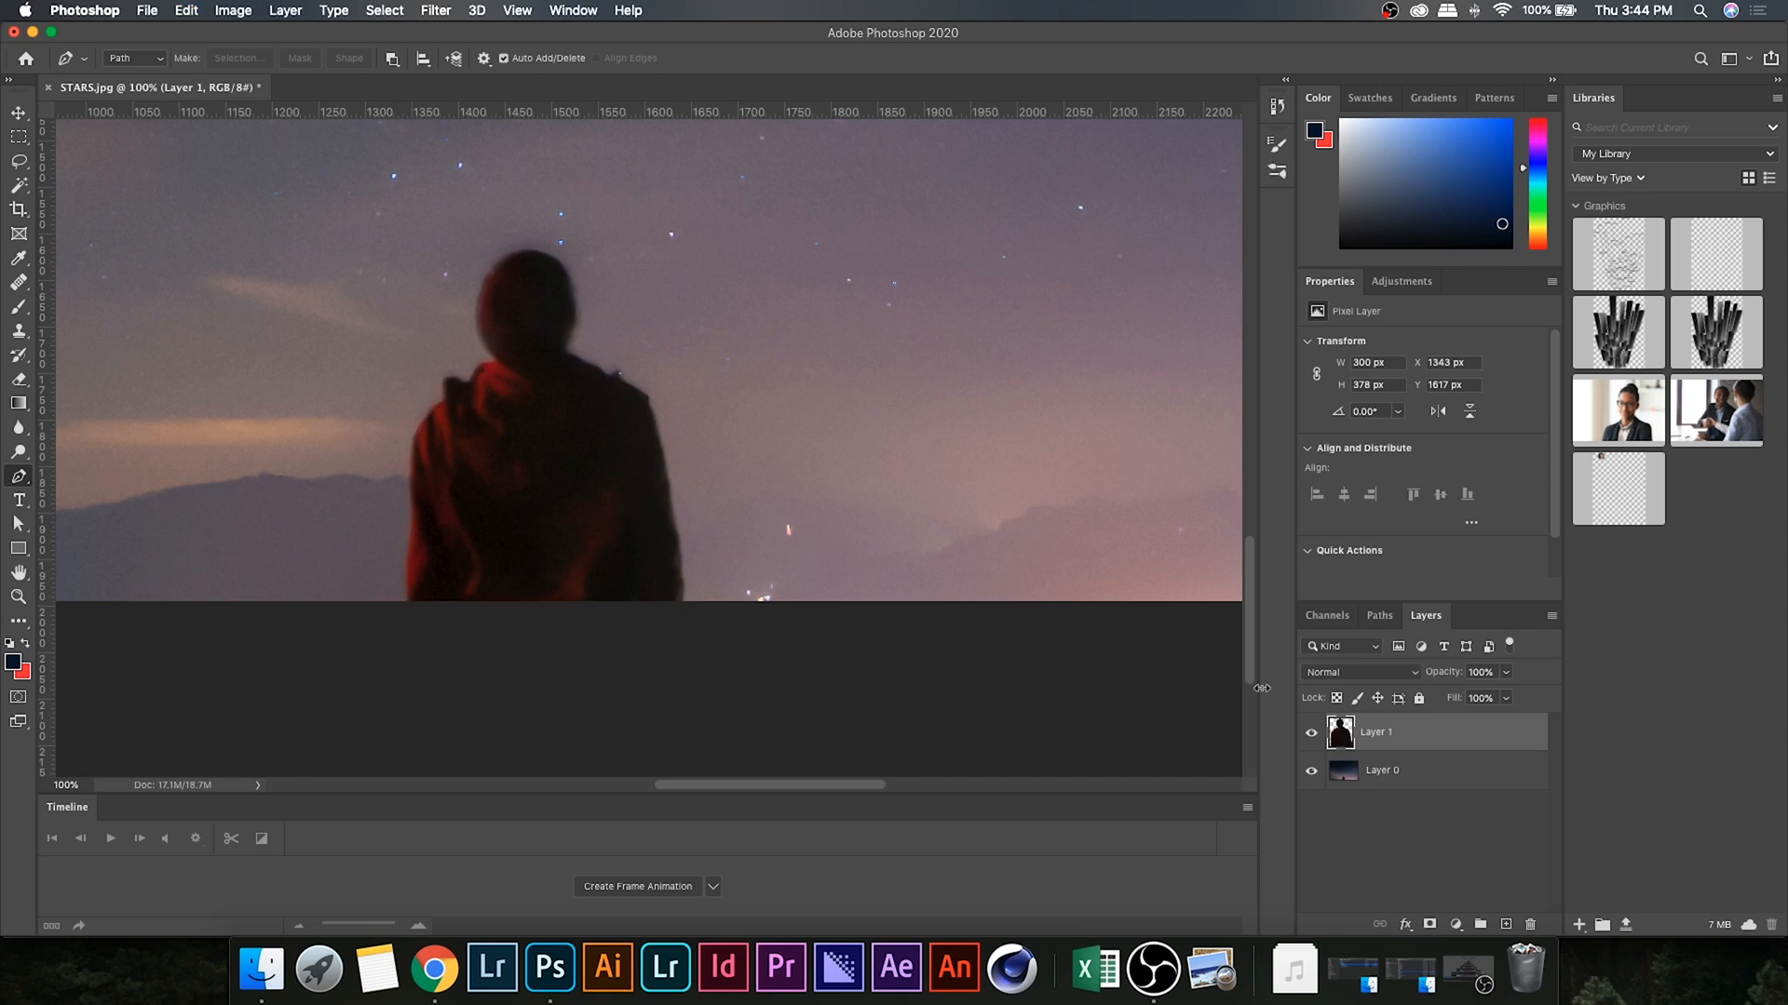
click(1310, 772)
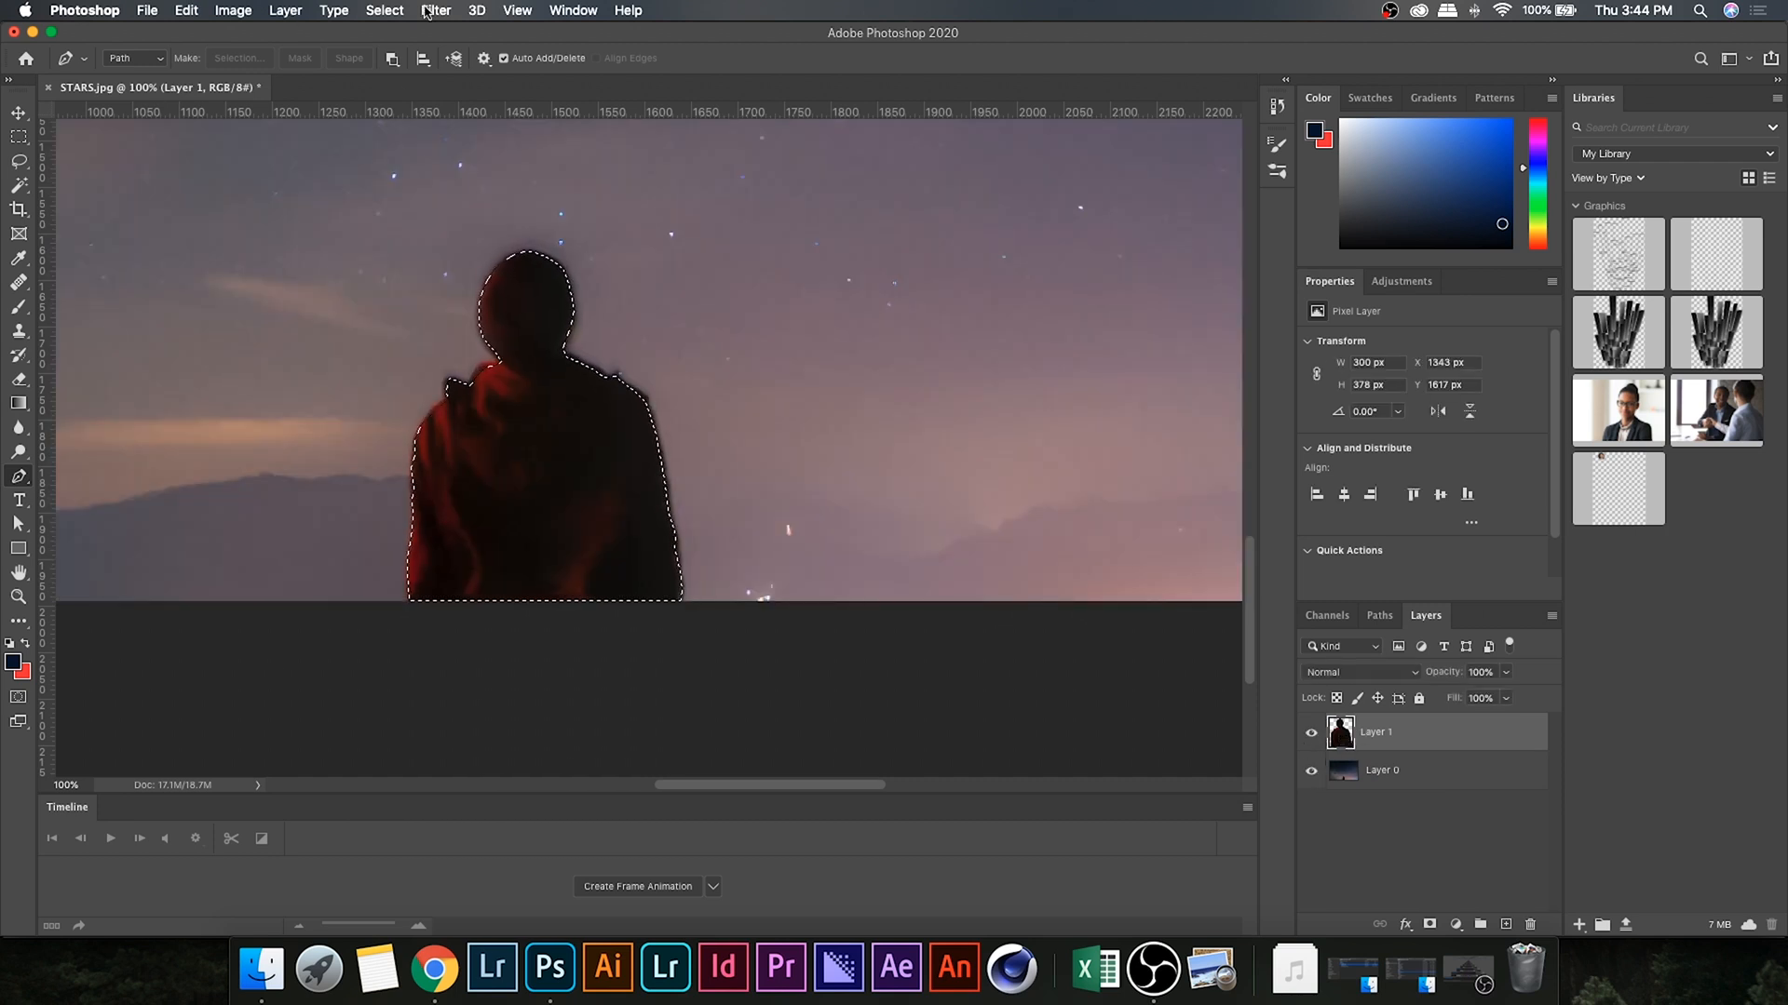
Step: Expand the person's selection outward slightly
click(385, 11)
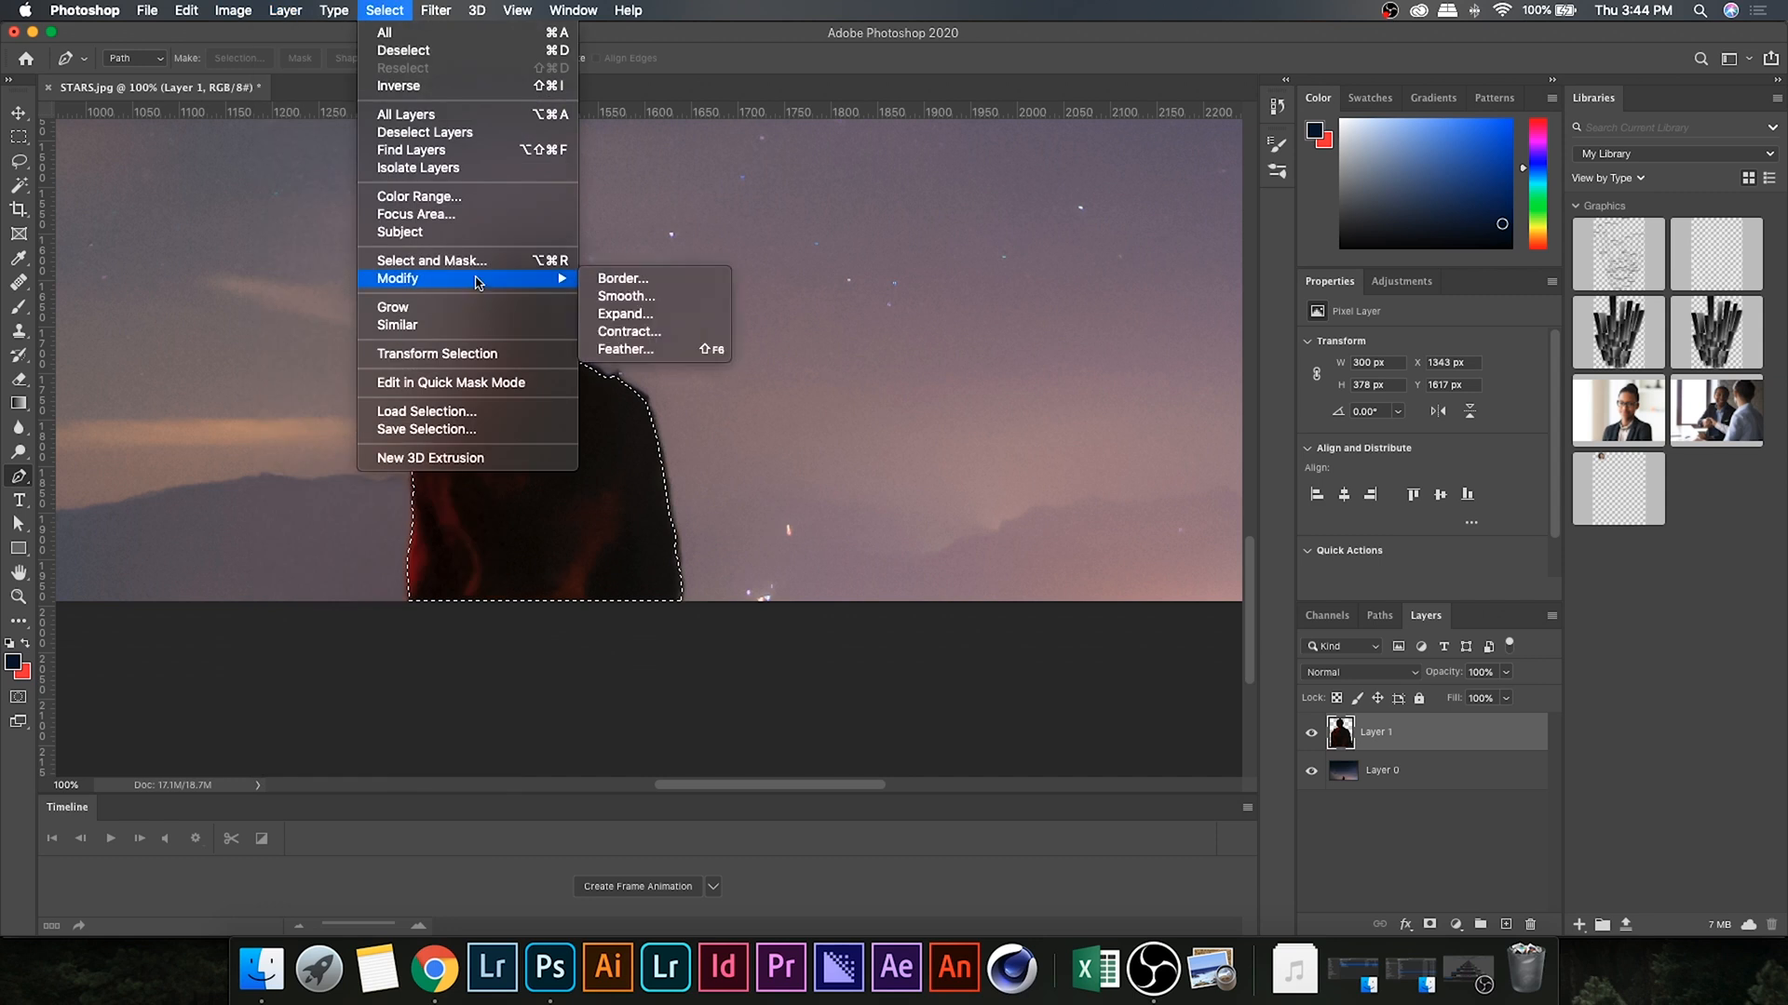
mouse_move(625, 314)
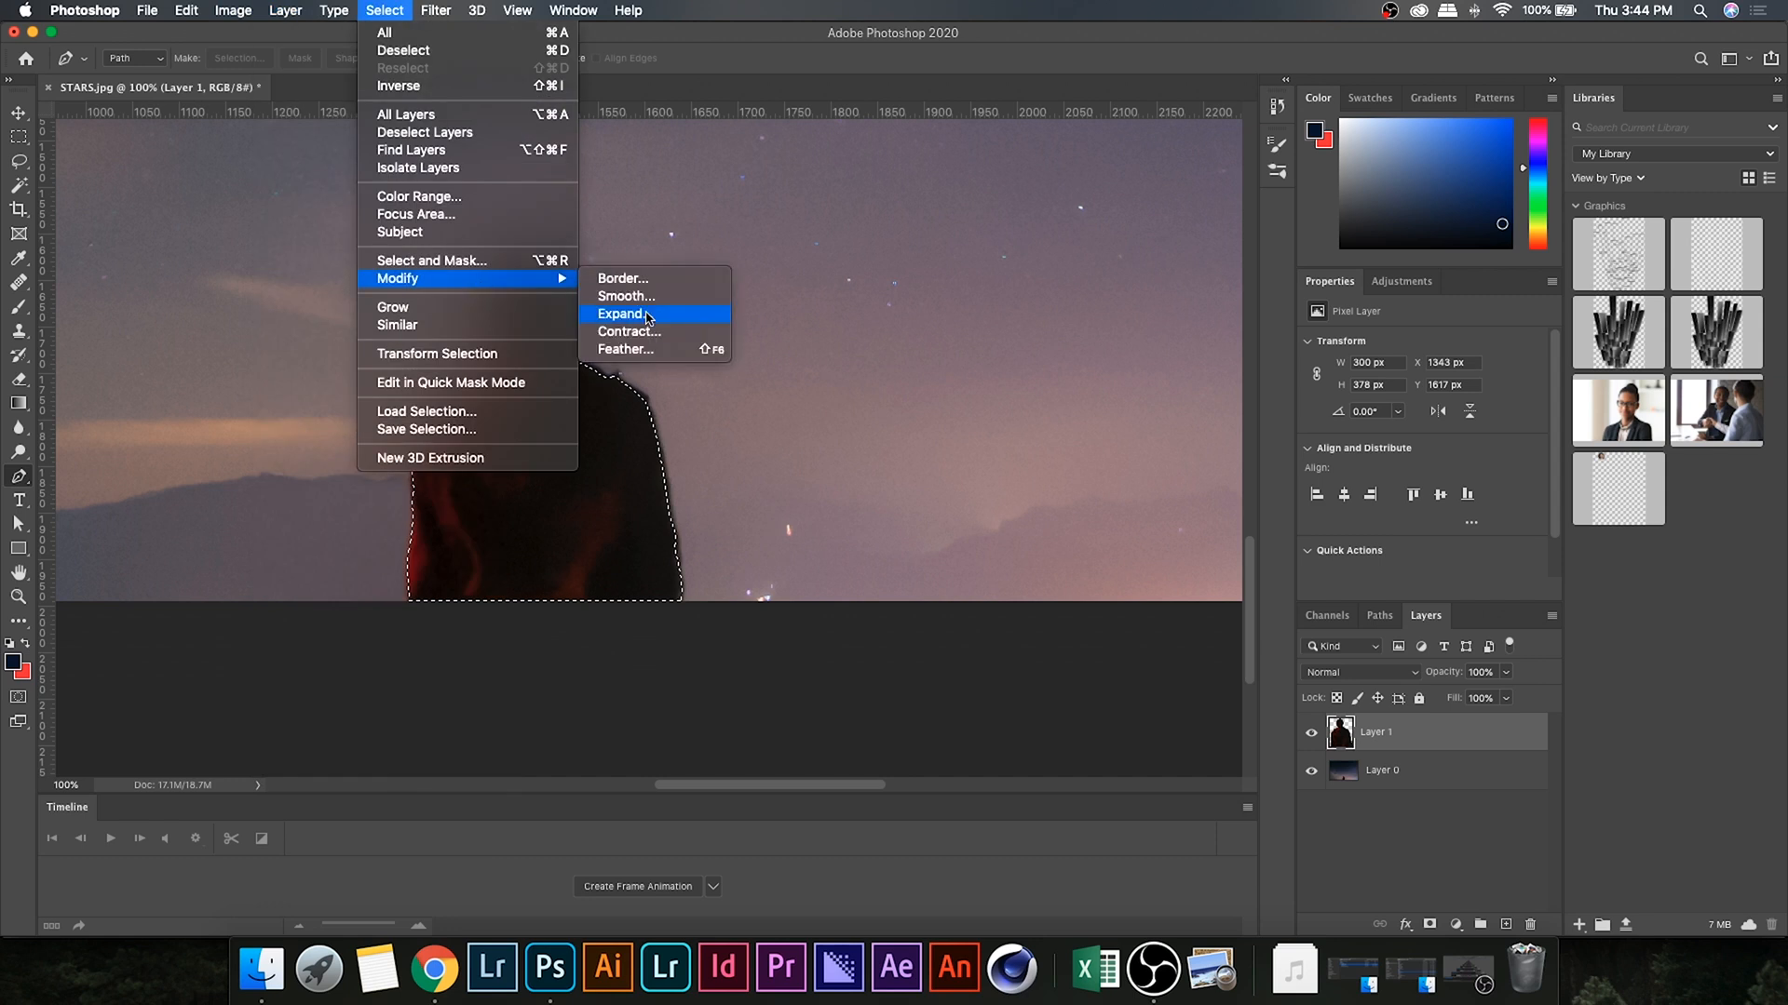
click(620, 313)
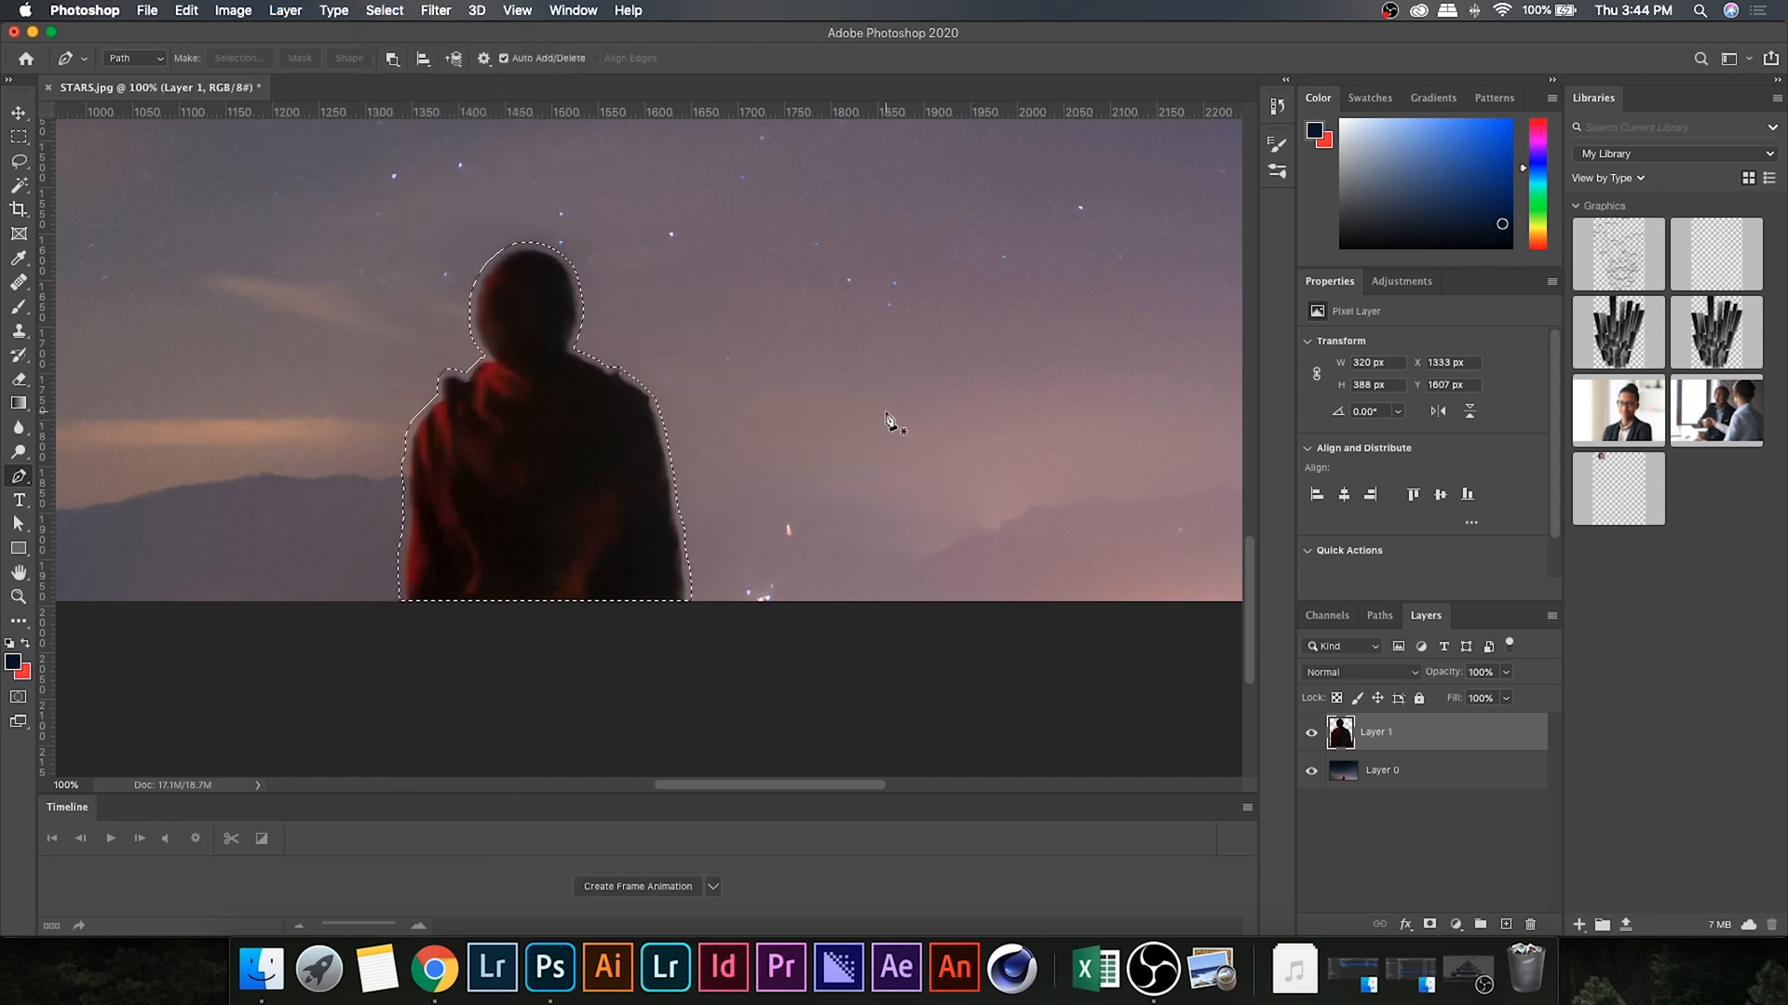
click(1381, 770)
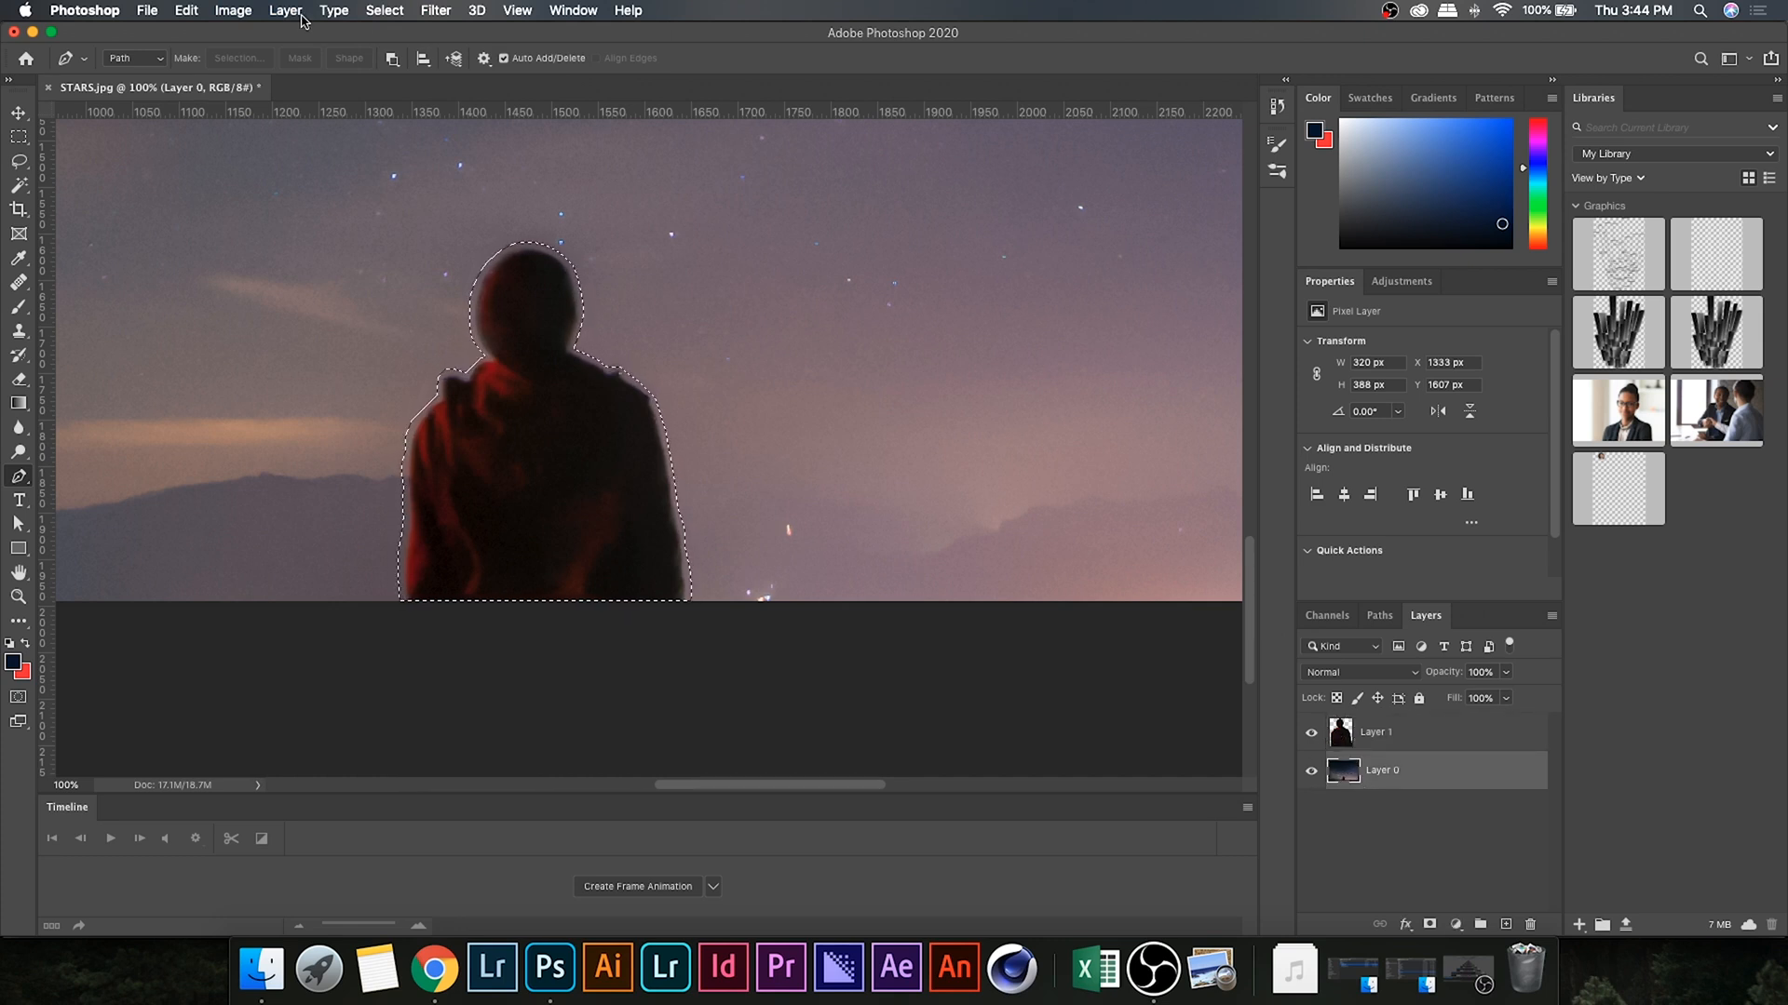
Step: Content-Aware Fill the expanded selection on the background layer with surrounding sky
click(186, 10)
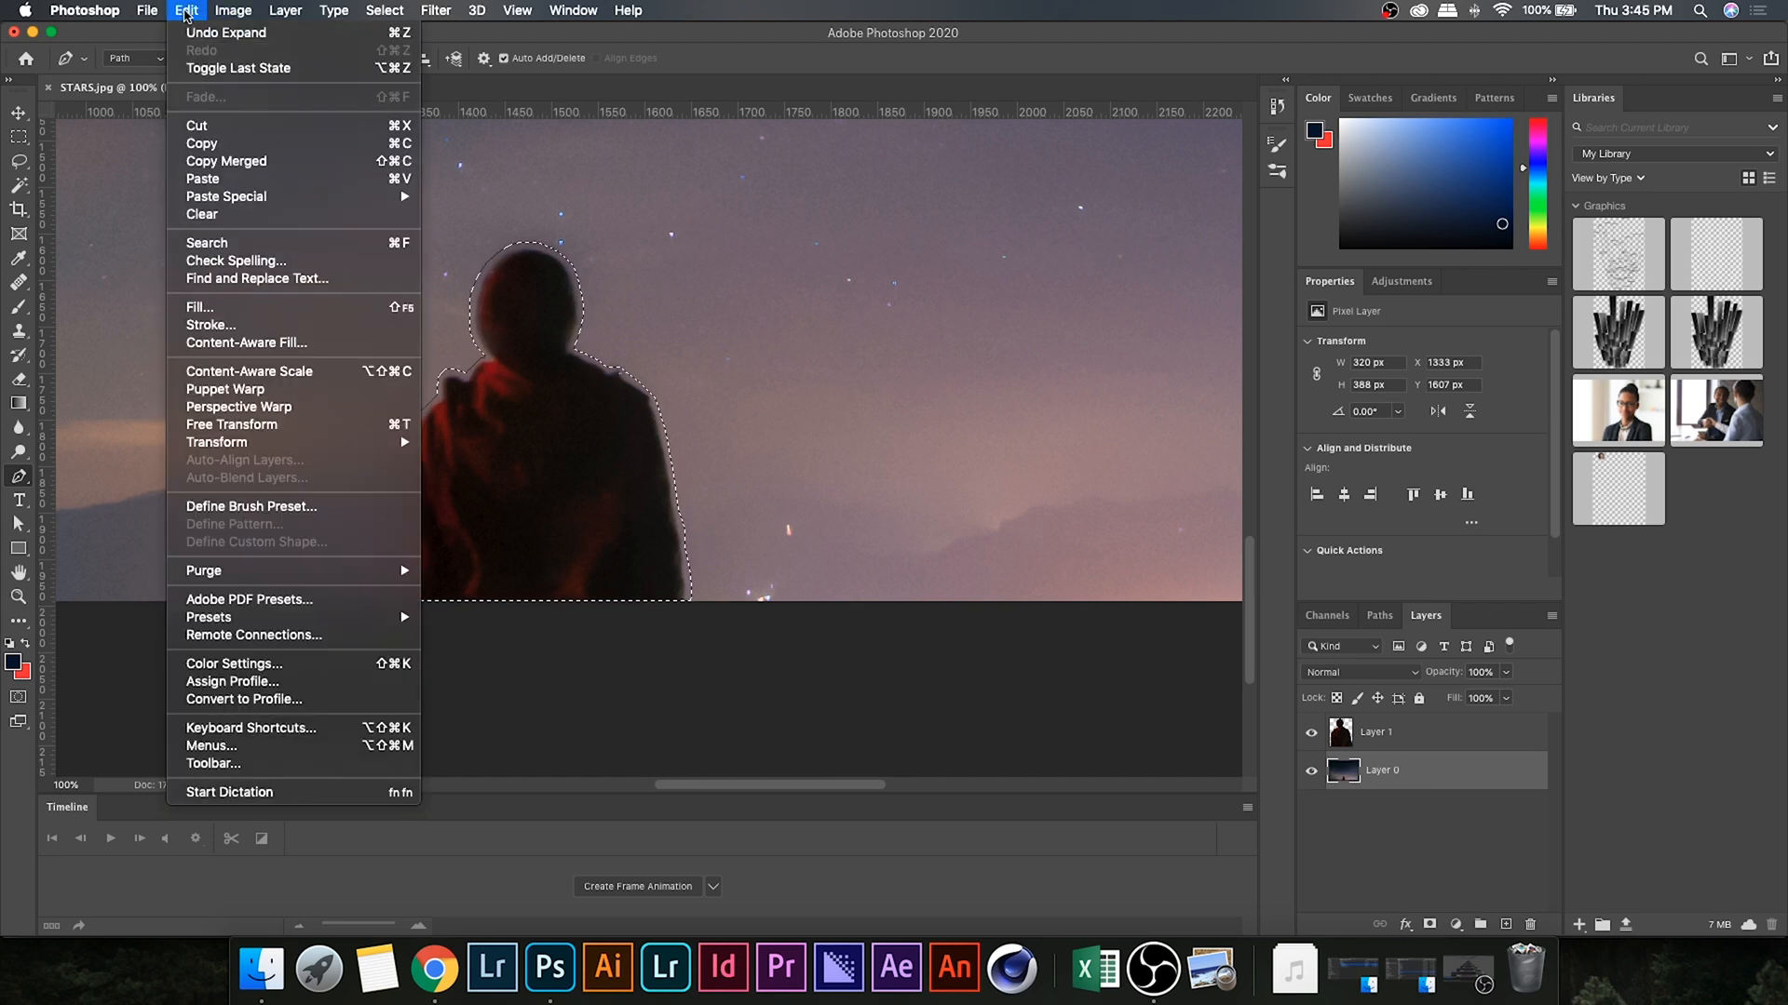
click(200, 306)
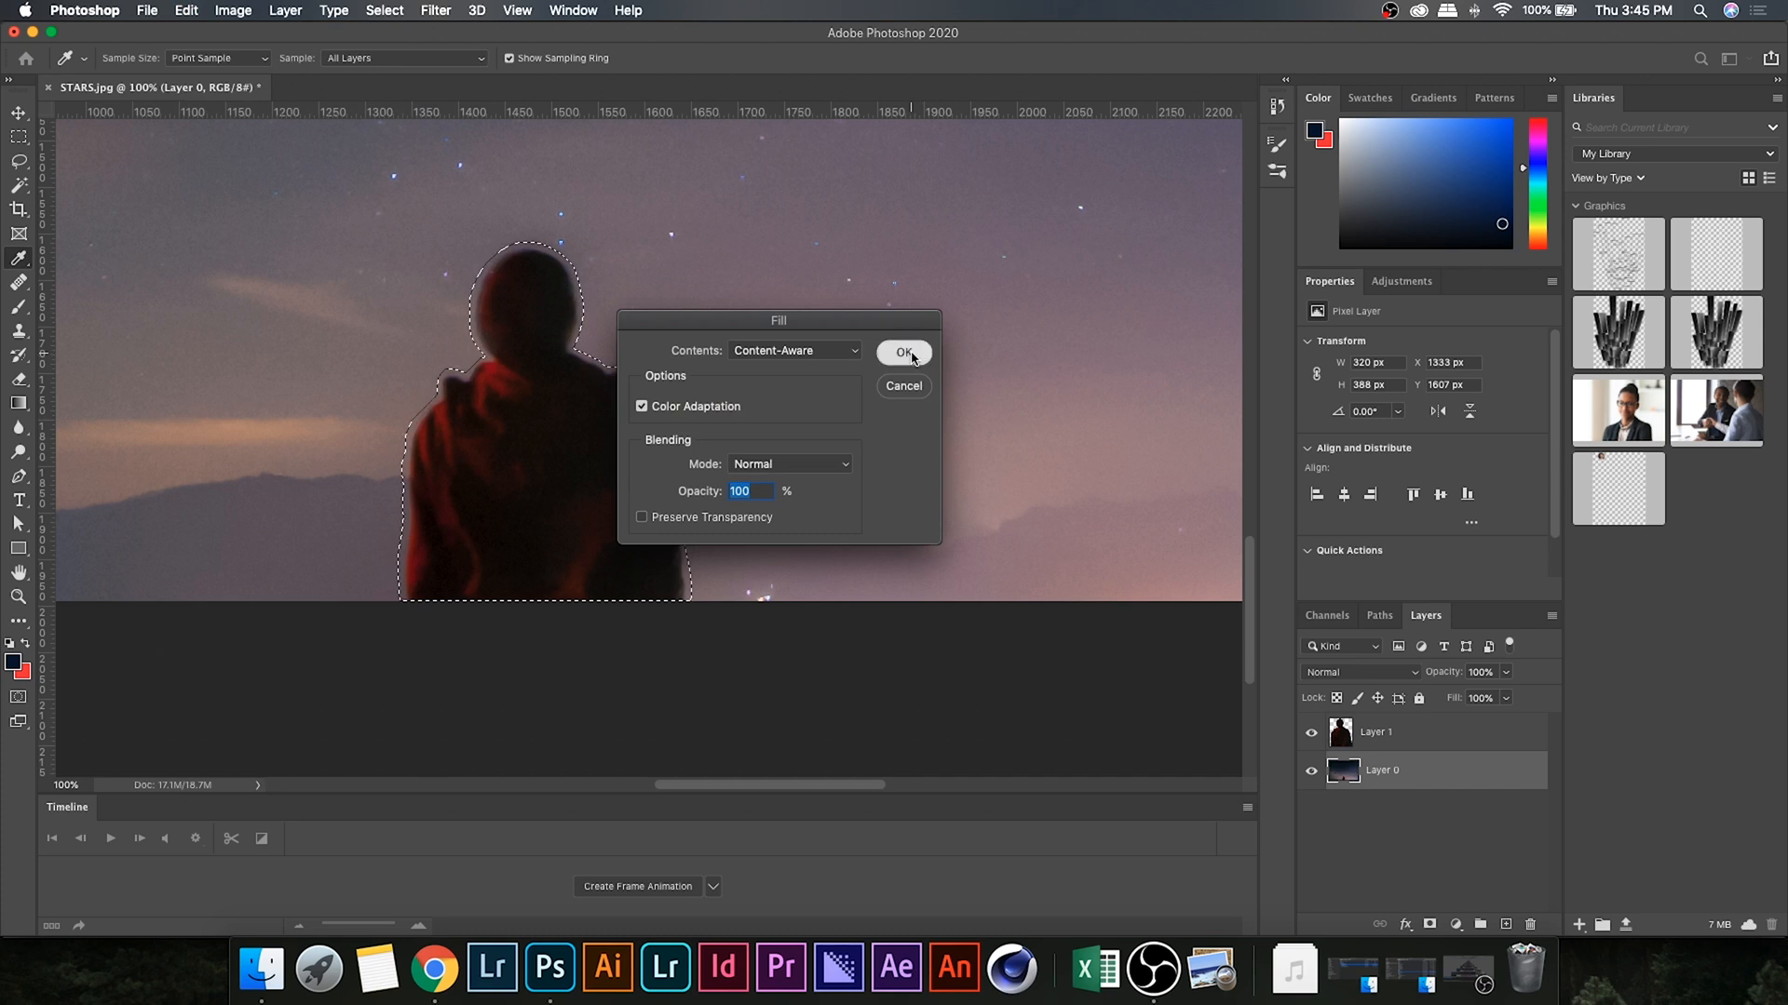
click(904, 351)
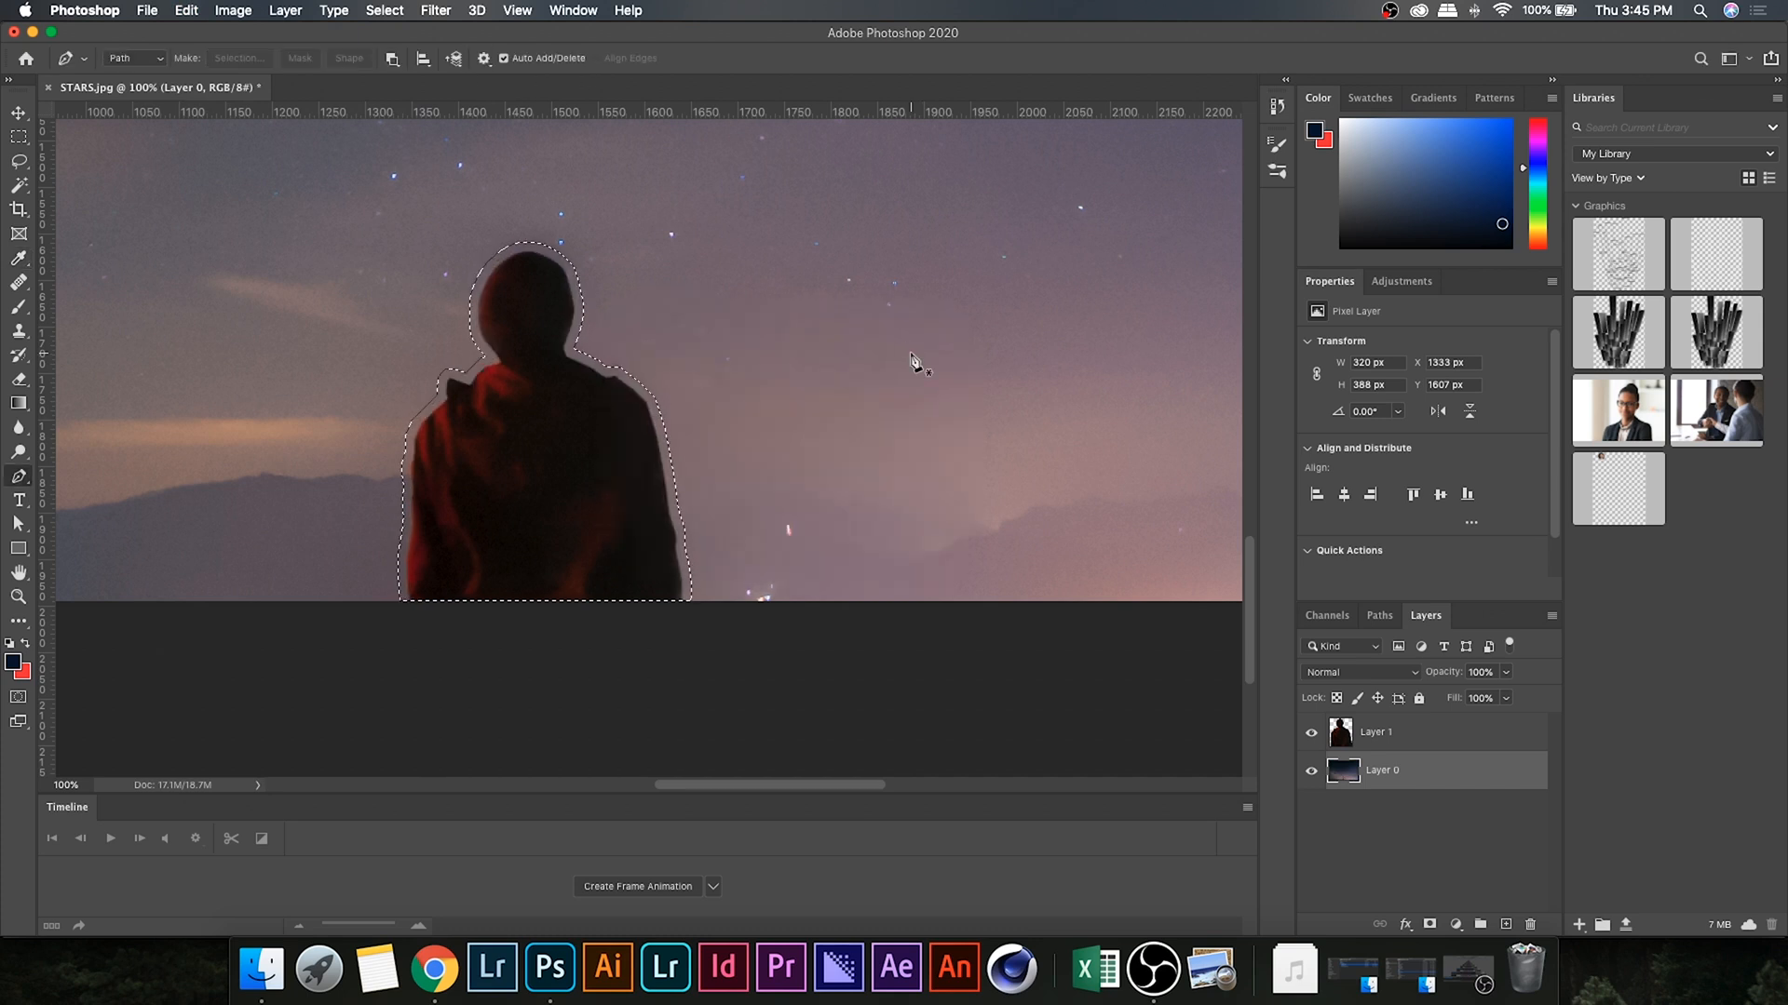
Step: Hide Layer 1 to confirm sky now fills where the person stood
click(1311, 735)
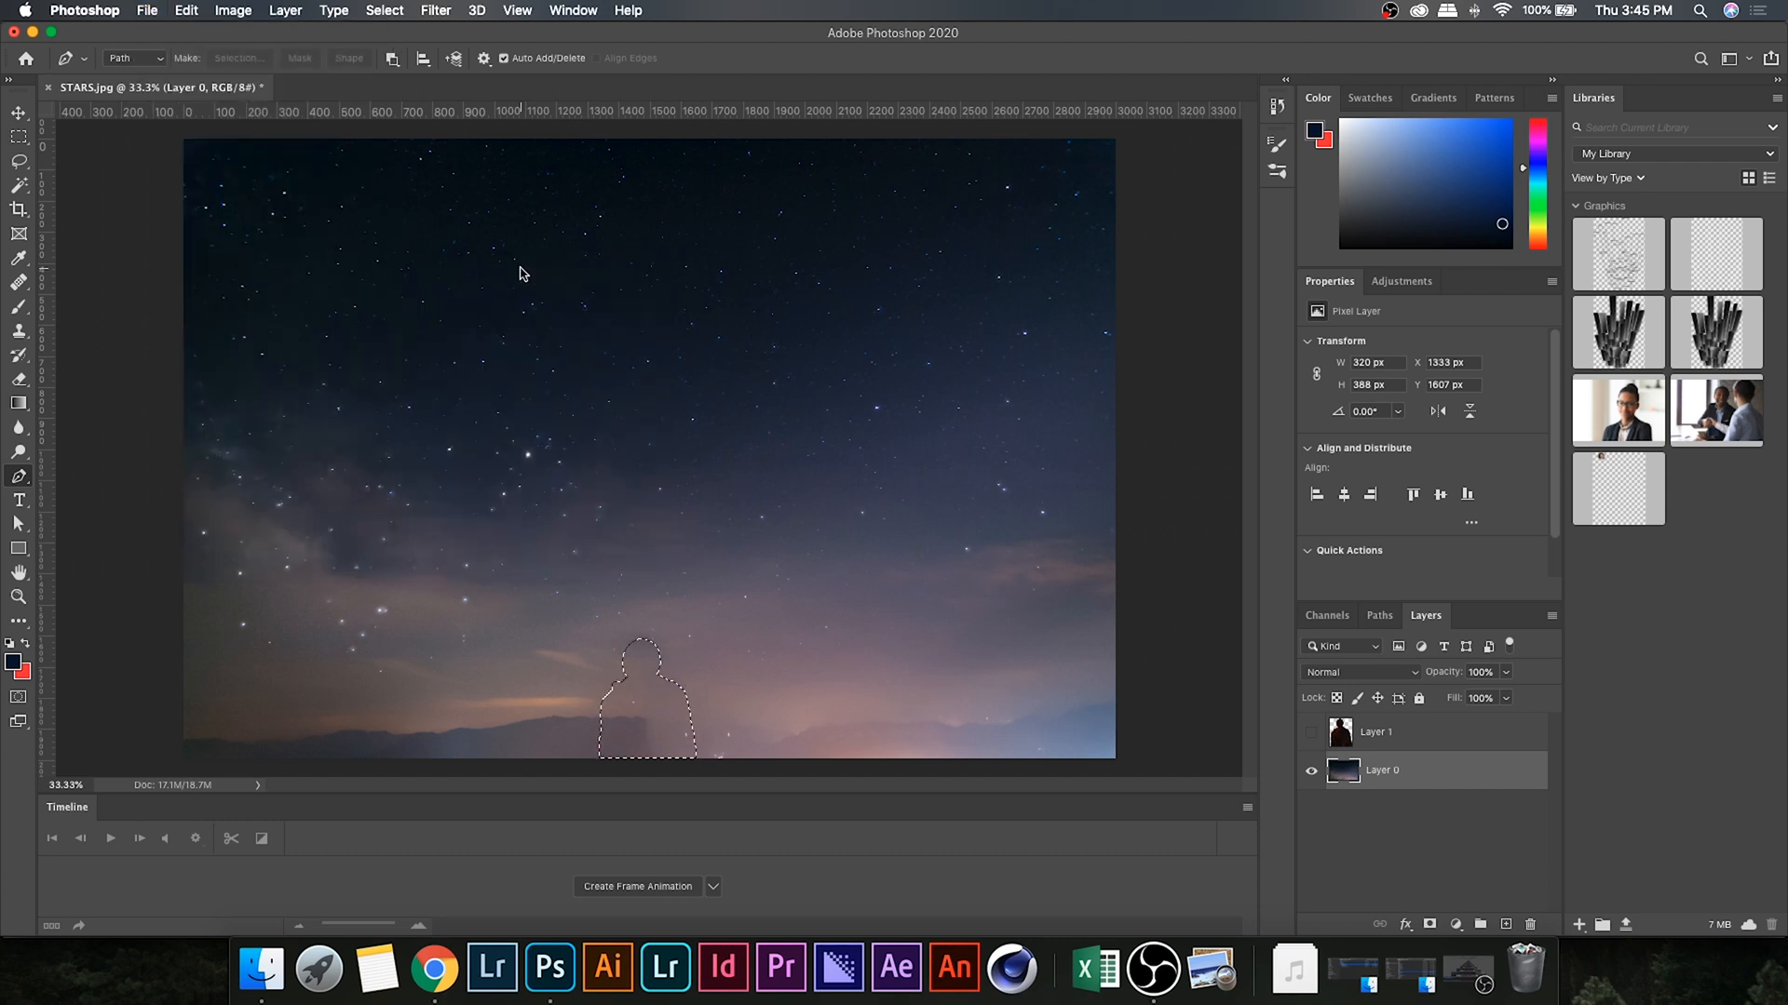
click(147, 10)
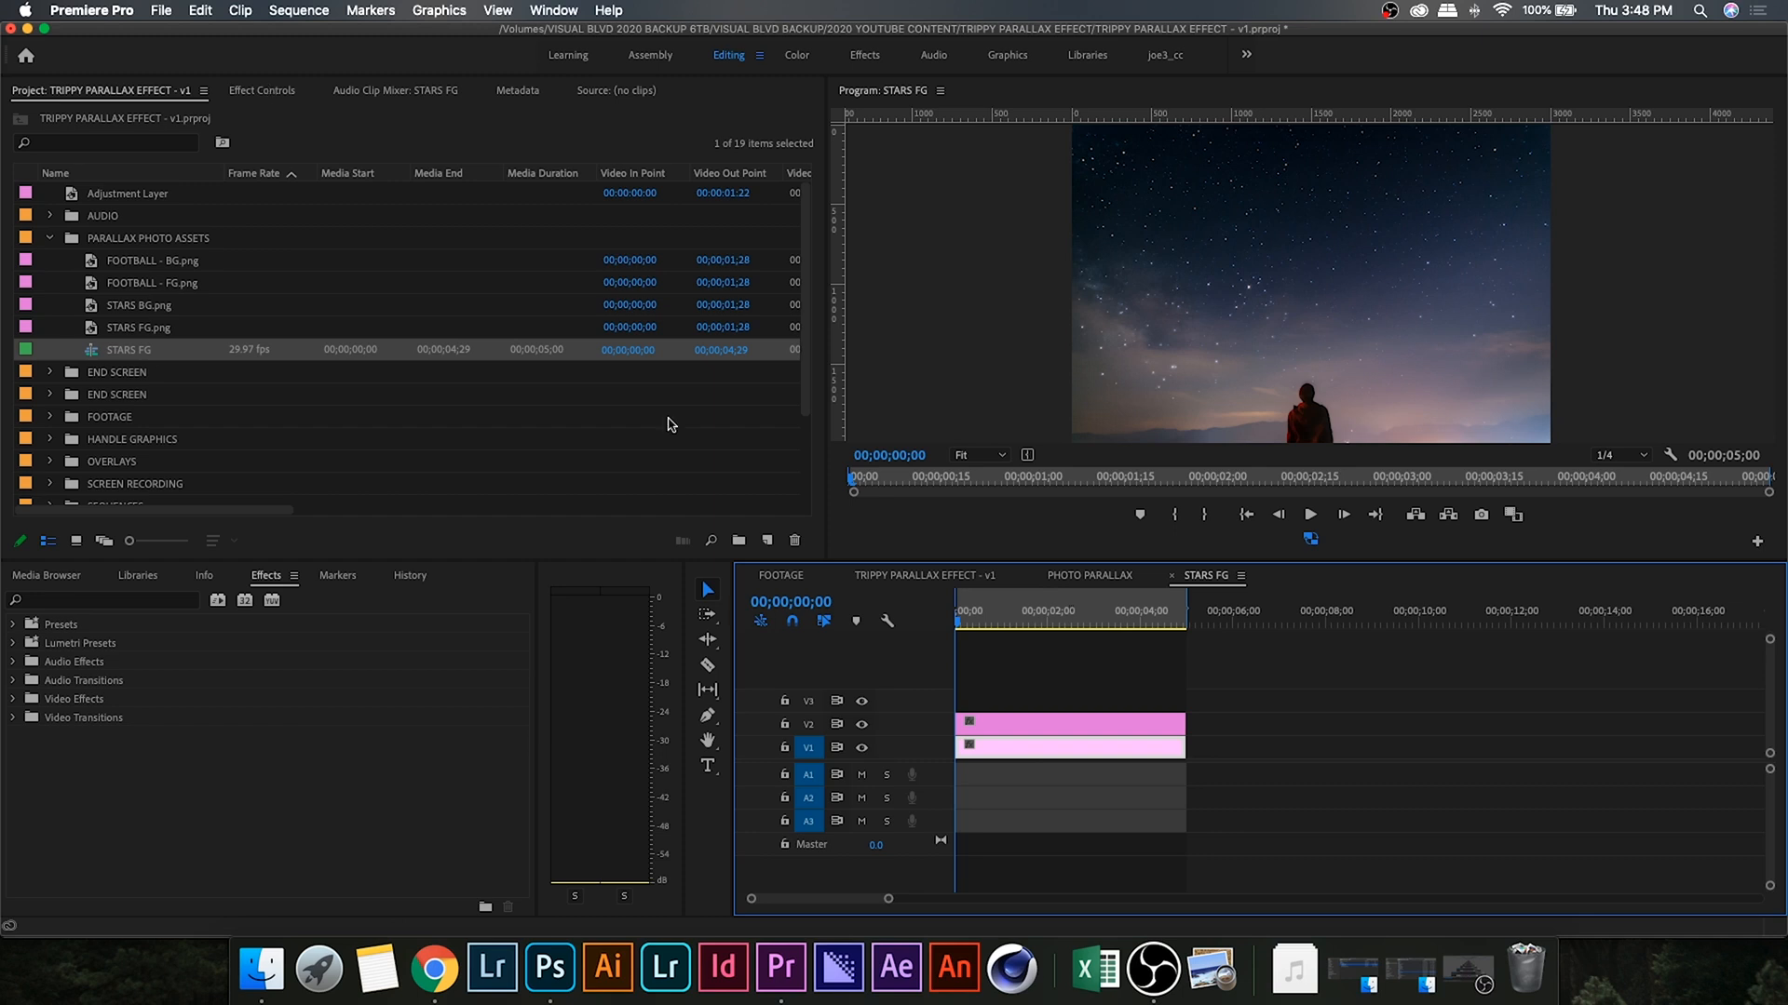
Step: Keyframe the STARS FG clip so Position Y reaches 821.7 at the last frame
click(1083, 747)
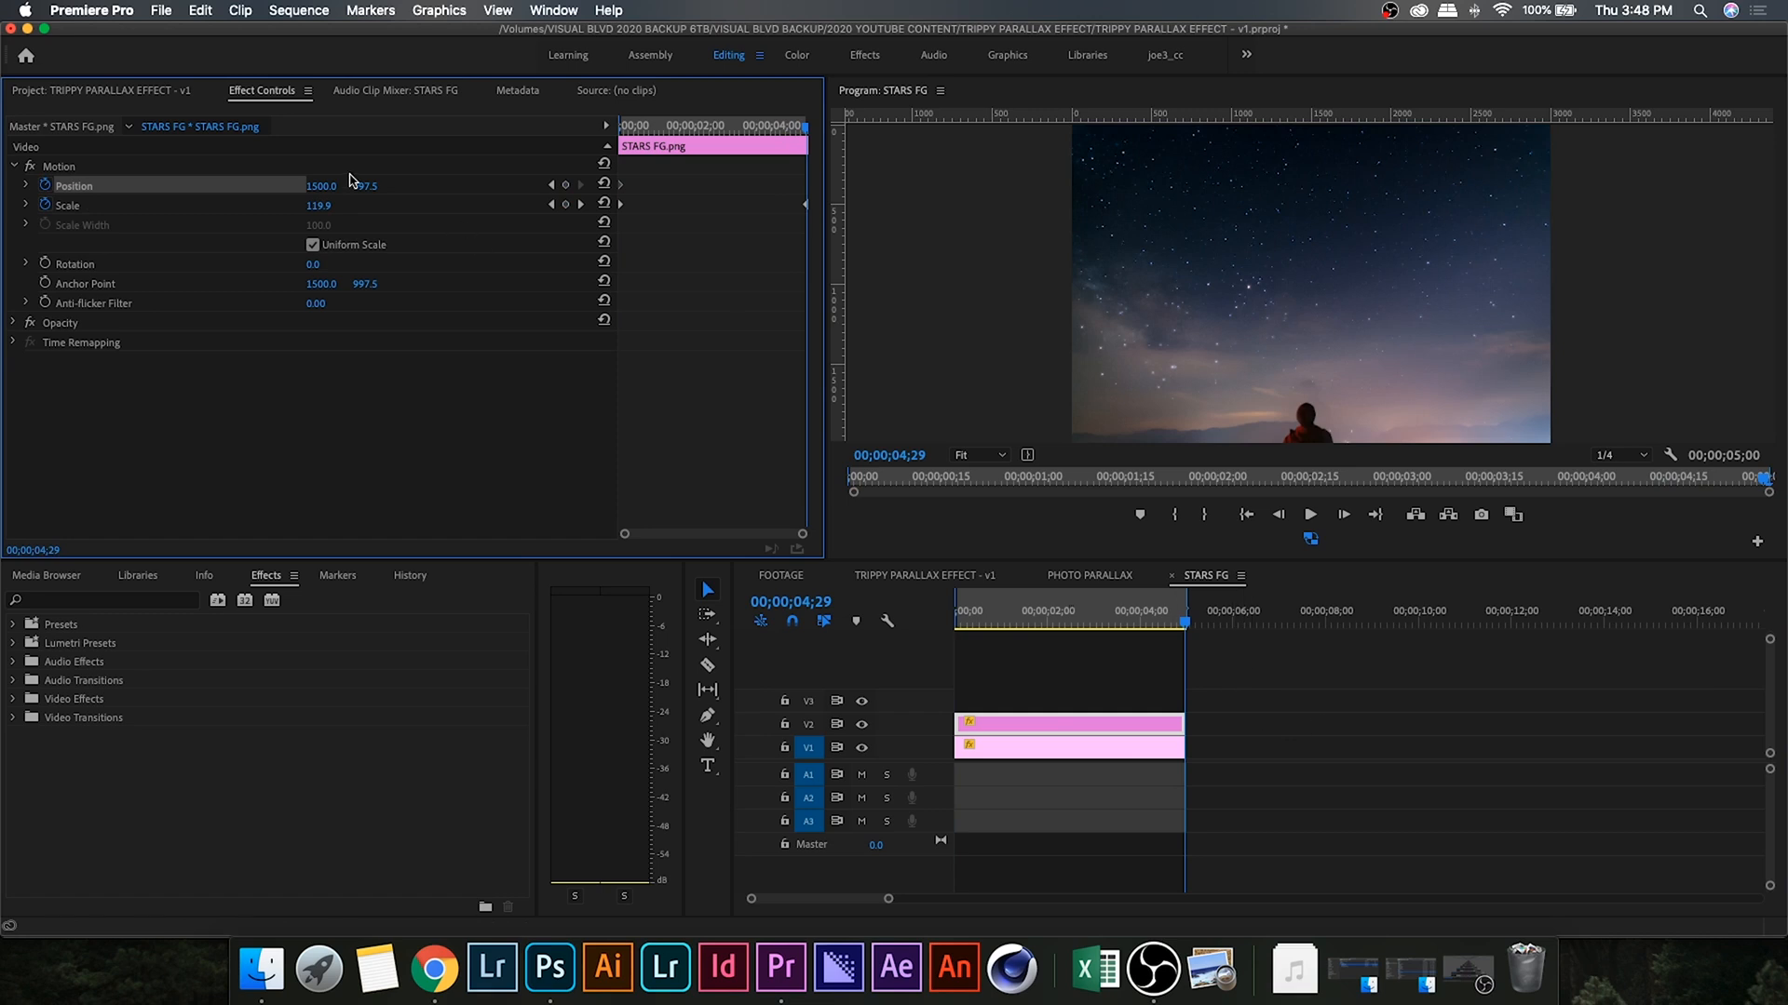
text(821.7)
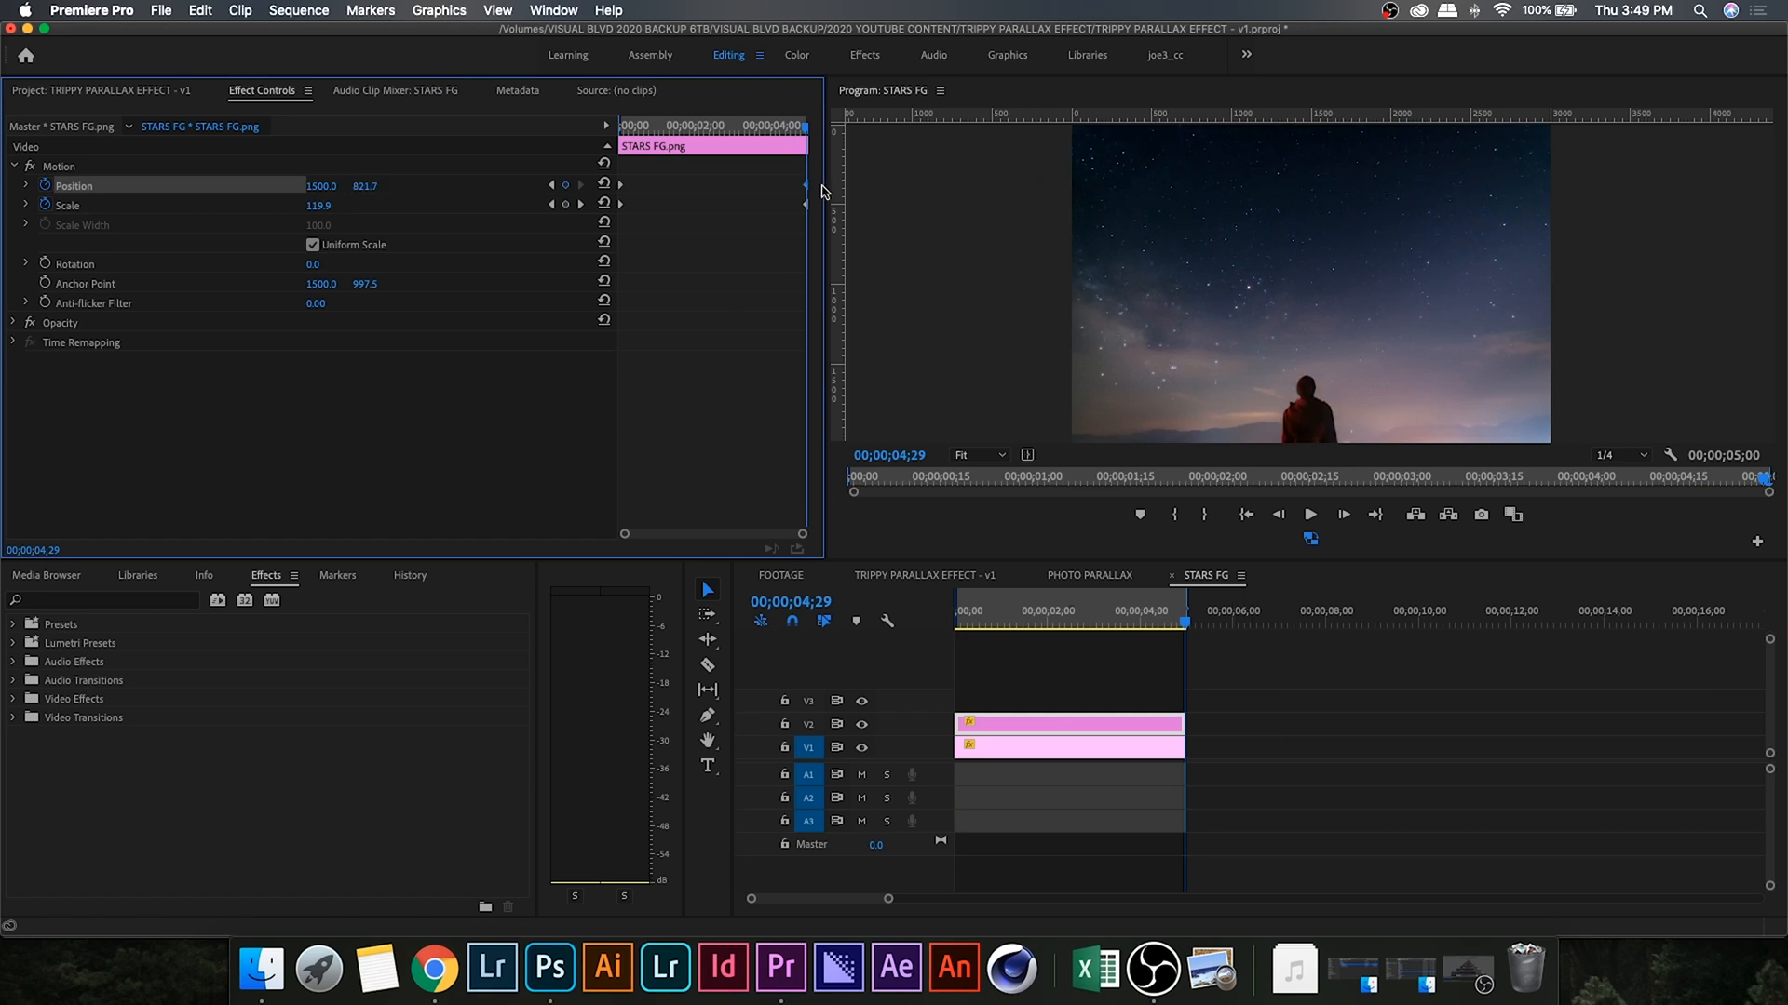